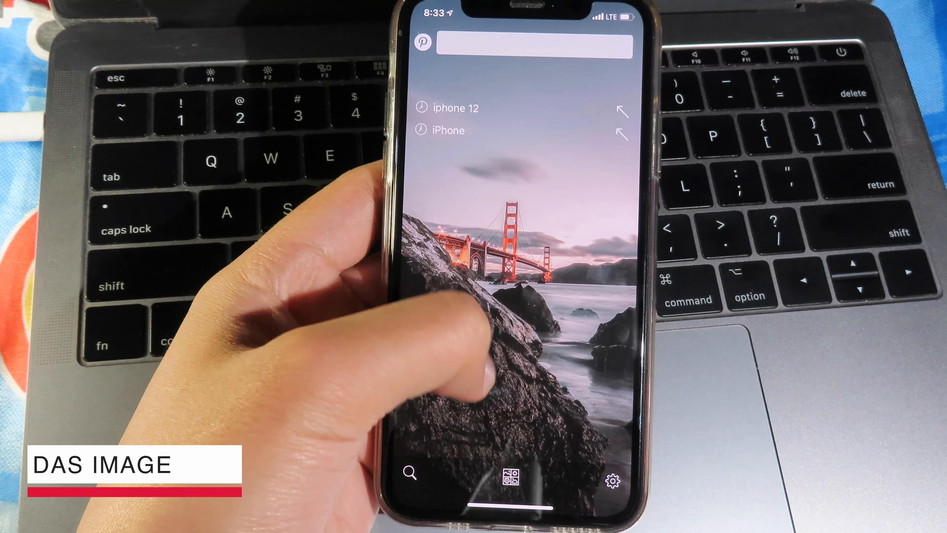
Rerun the 'iphone 12' recent search in Das Image and browse the Unsplash photo grid
{"action": "left_click", "coordinate": [615, 474]}
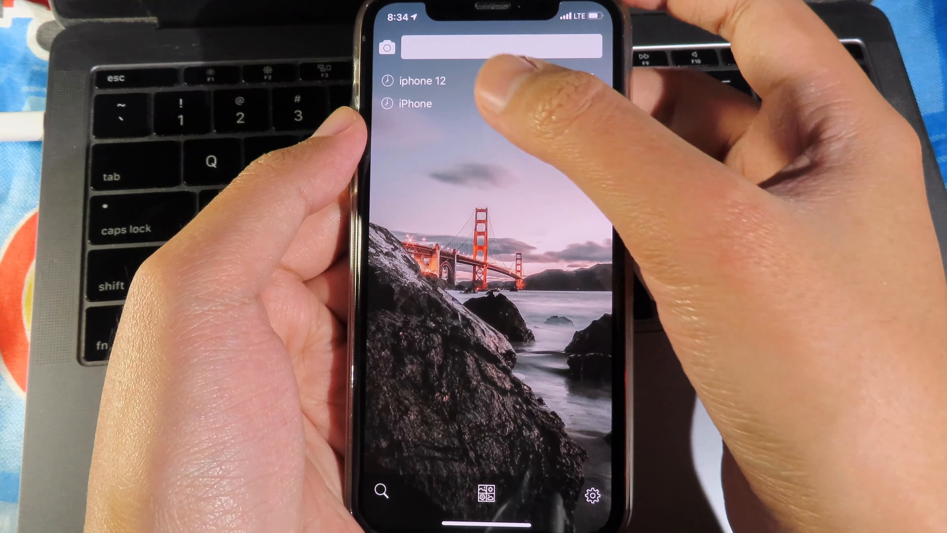
{"action": "left_click", "coordinate": [421, 81]}
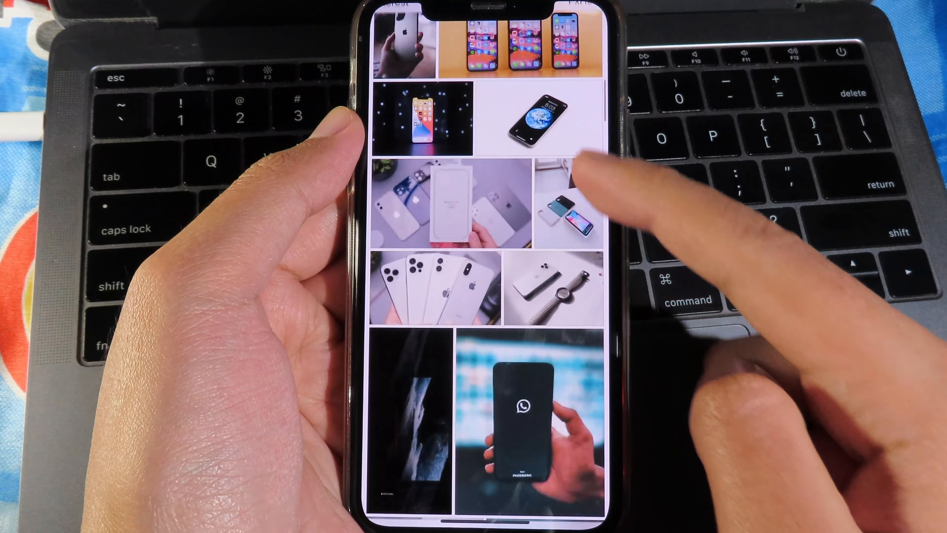
{"action": "scroll", "scroll_direction": "down", "scroll_amount": 3}
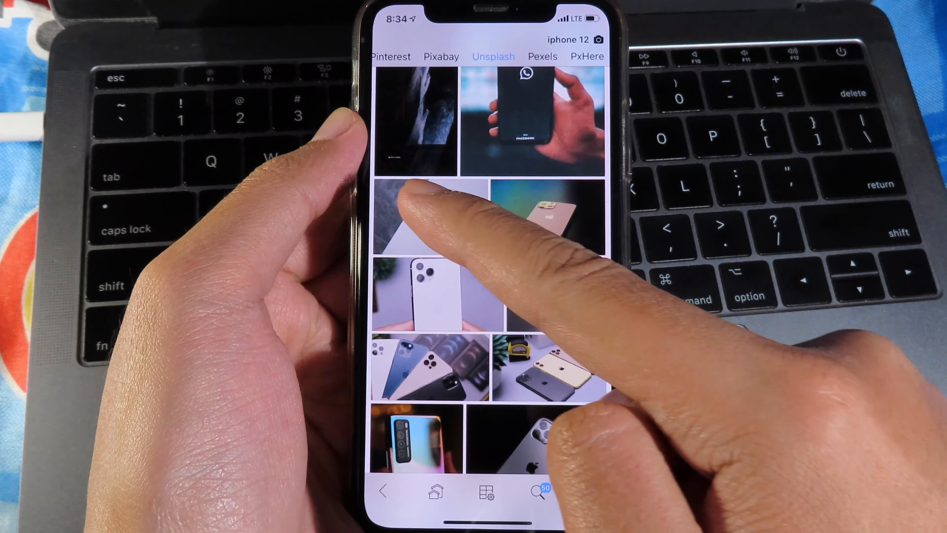
{"action": "left_click", "coordinate": [410, 217]}
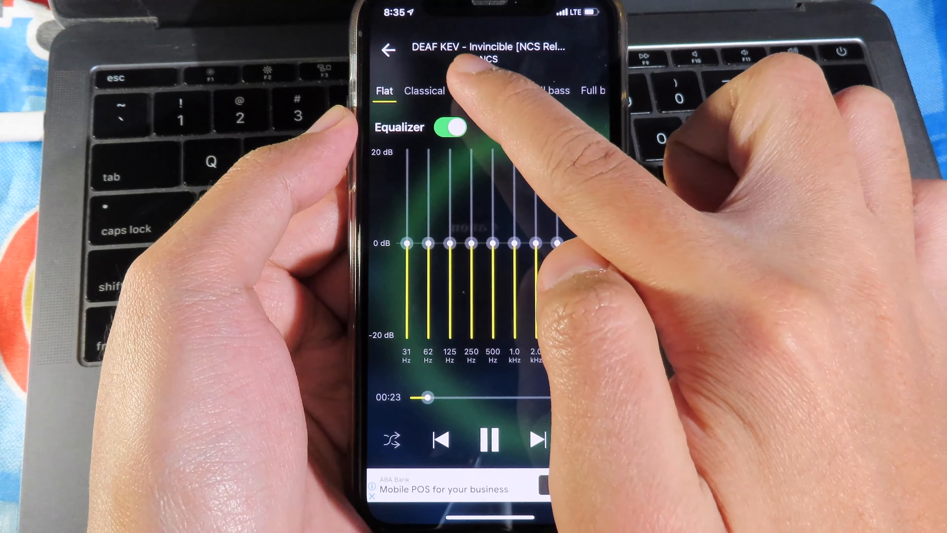
Switch the enabled equalizer from Flat to the Dance preset while 'Invincible' plays
{"action": "left_click", "coordinate": [501, 90]}
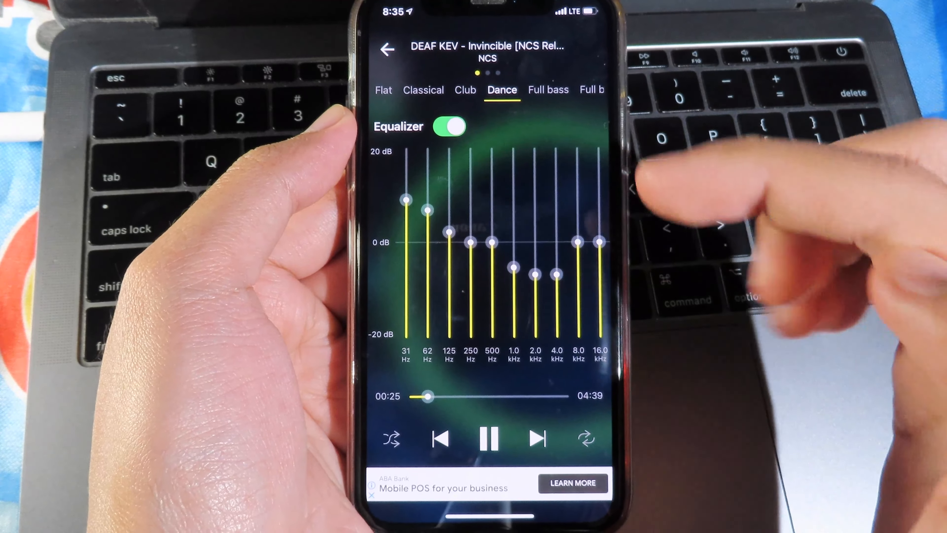
{"action": "left_click", "coordinate": [548, 89]}
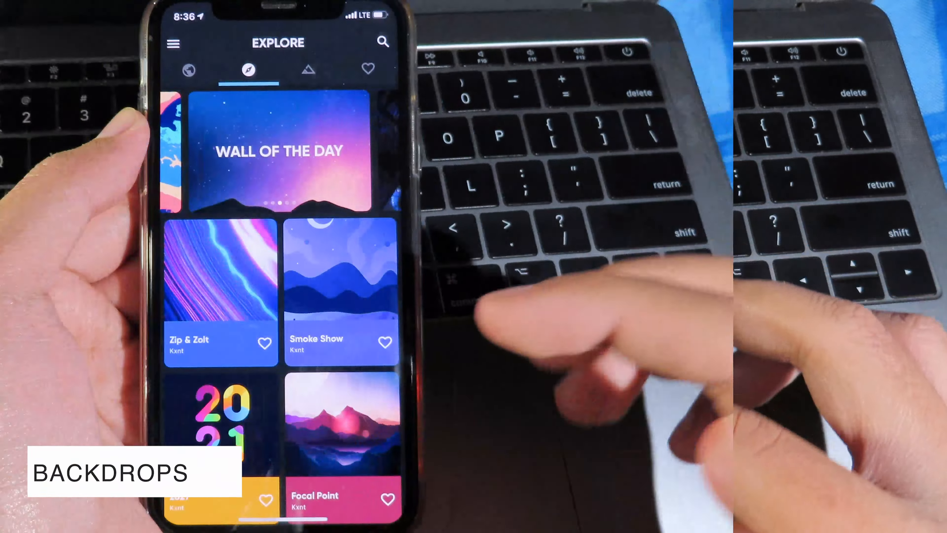
Browse the Backdrops Explore wallpaper grid and bring up the side navigation menu
{"action": "scroll", "scroll_direction": "down", "scroll_amount": 3}
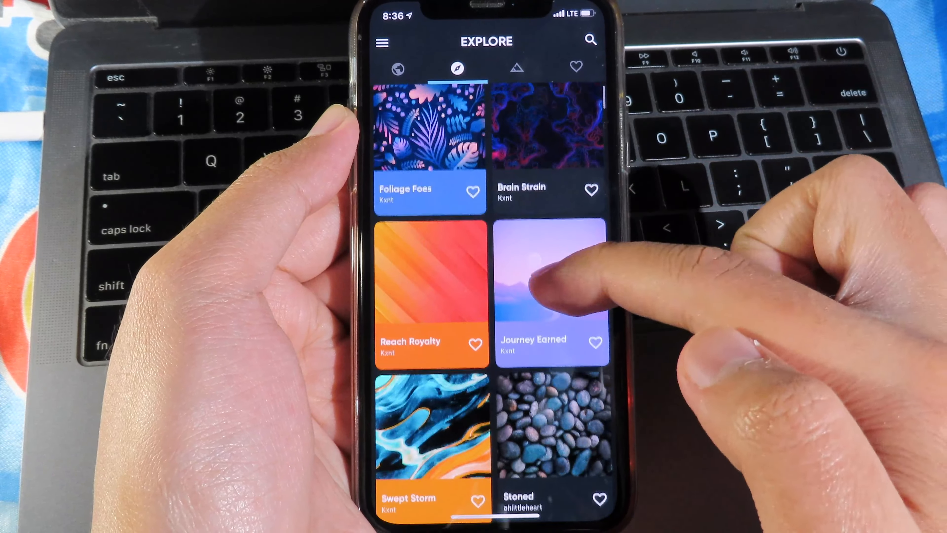
{"action": "left_click", "coordinate": [431, 290]}
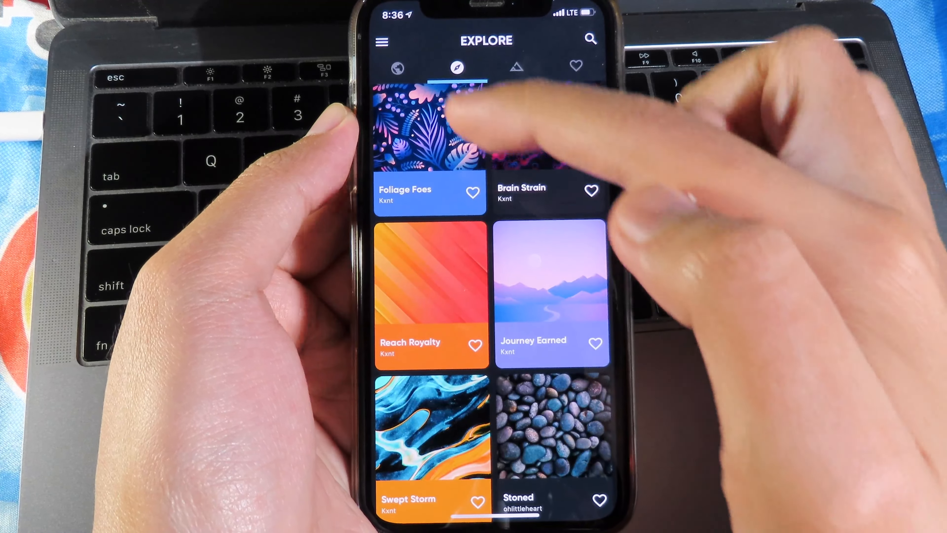
{"action": "left_click", "coordinate": [380, 40]}
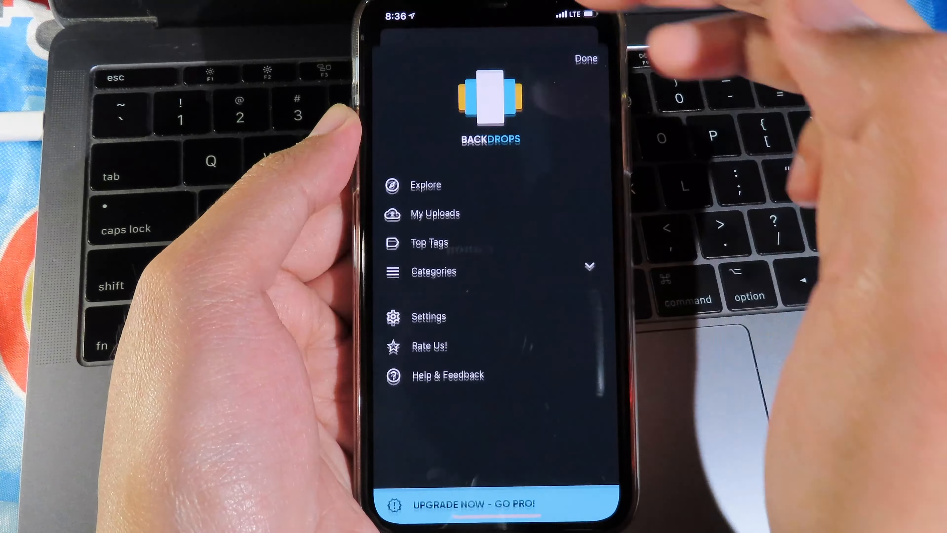
View the Food wallpaper category, then the Top Tags page with colour swatches and tags
{"action": "left_click", "coordinate": [434, 271]}
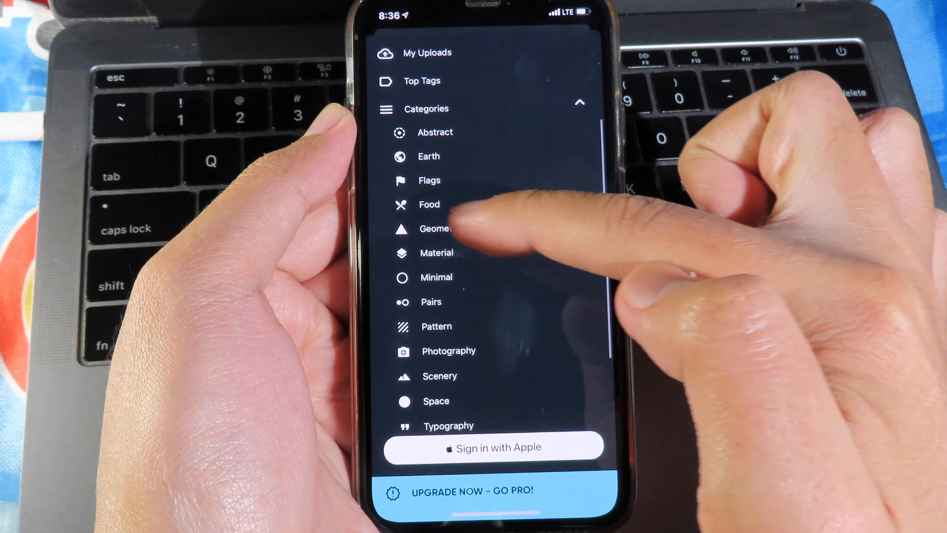
{"action": "left_click", "coordinate": [429, 204]}
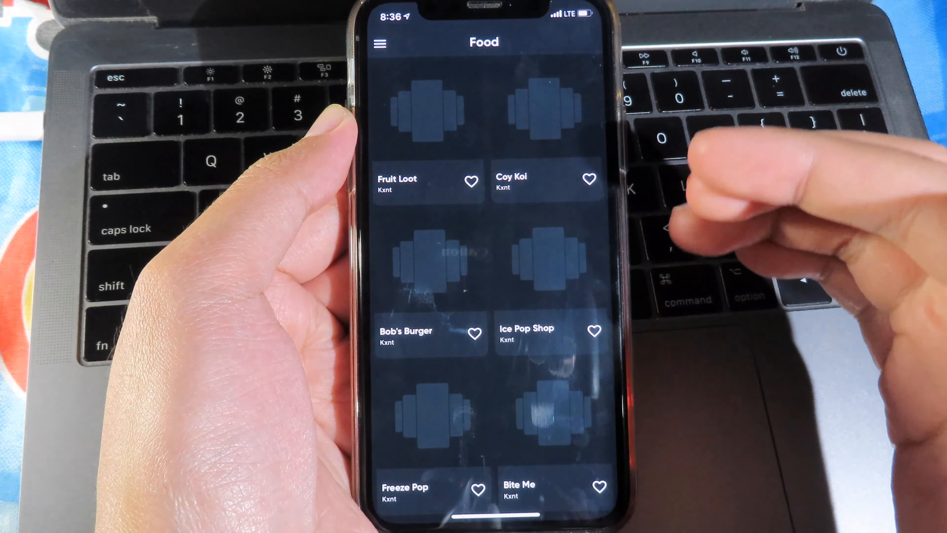
{"action": "left_click", "coordinate": [379, 43]}
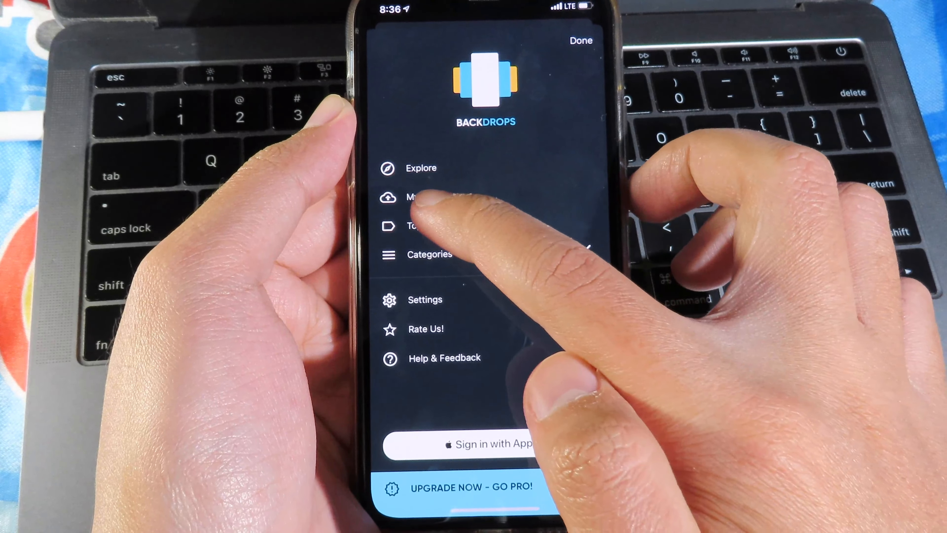
{"action": "left_click", "coordinate": [416, 226]}
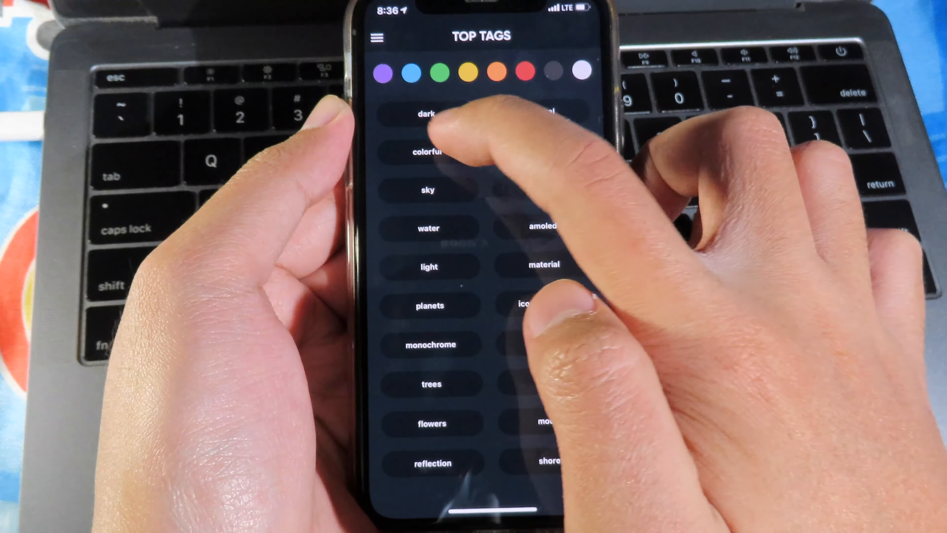
{"action": "left_click", "coordinate": [430, 151]}
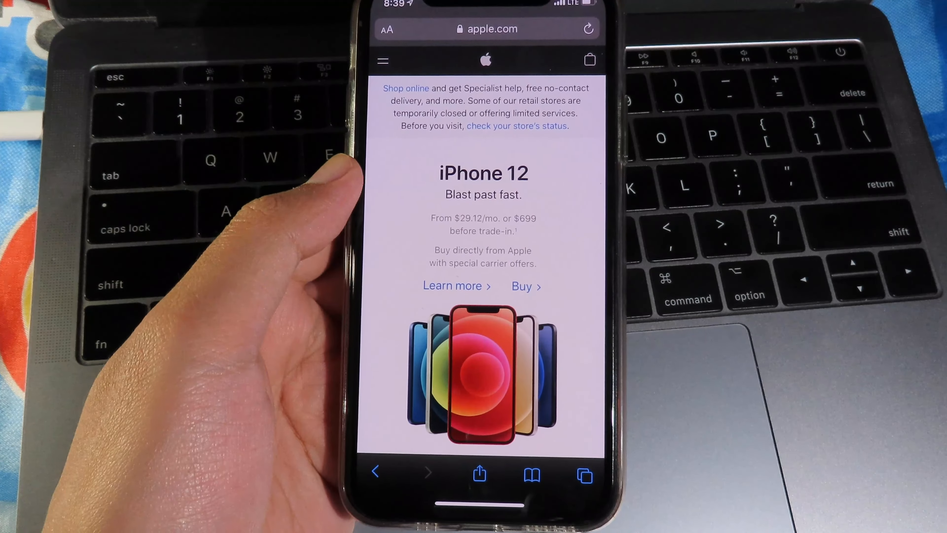
Scroll the apple.com iPhone 12 page in Safari to capture screenshots for stitching
{"action": "scroll", "scroll_direction": "down", "scroll_amount": 3}
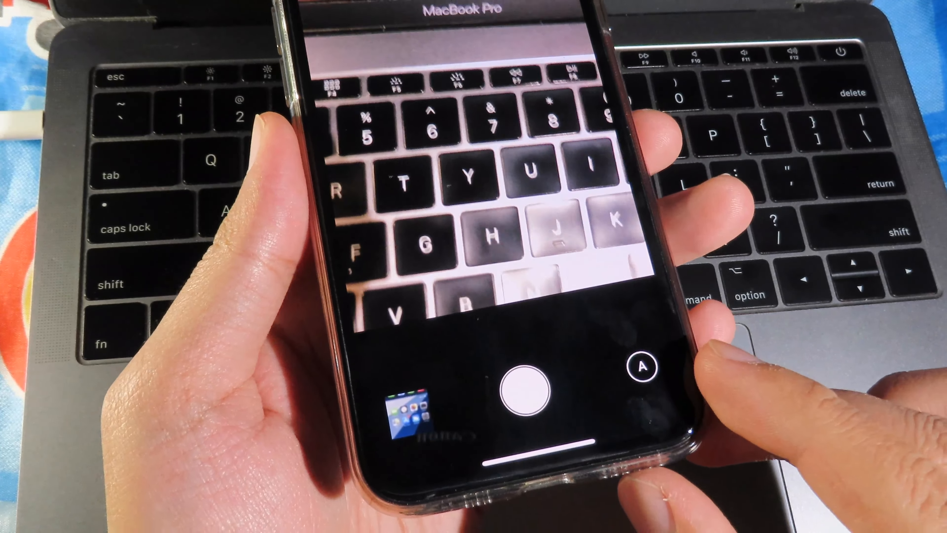
Shoot the MacBook Pro keyboard with a manual exposure duration and view the photo
{"action": "left_click", "coordinate": [642, 366]}
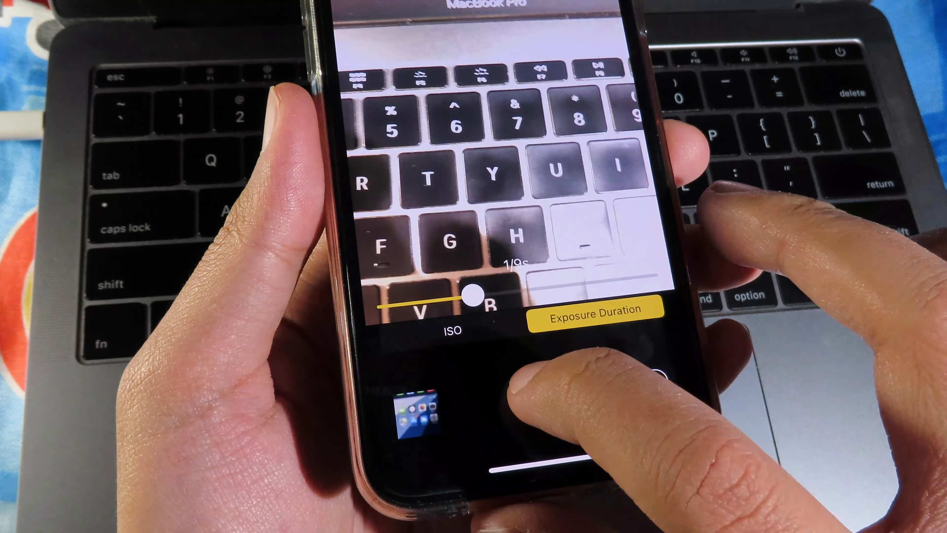
{"action": "left_click", "coordinate": [527, 396]}
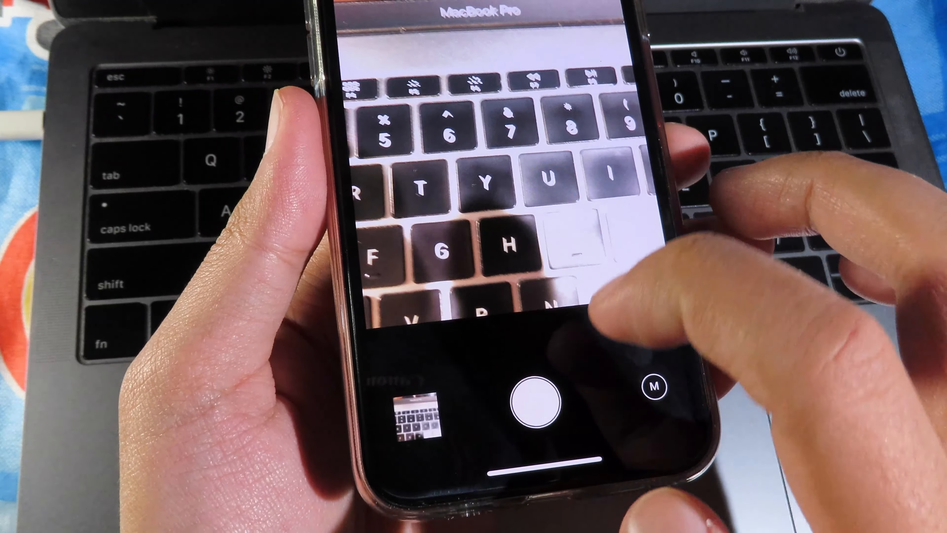
{"action": "left_click", "coordinate": [538, 411]}
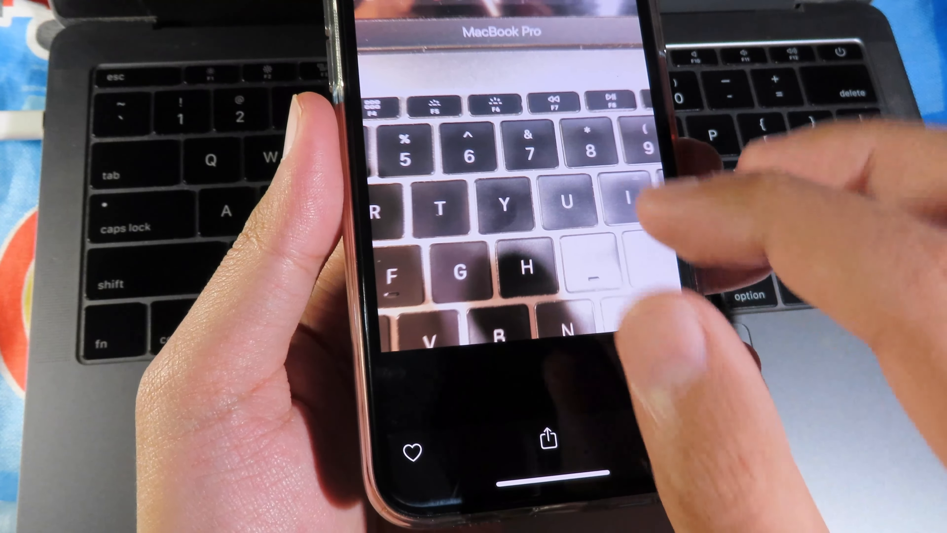